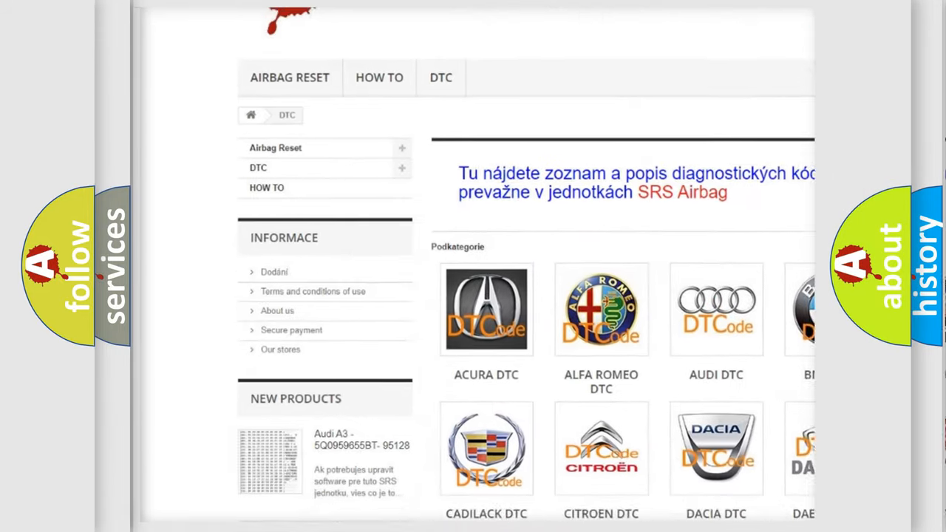
scroll("down", 3)
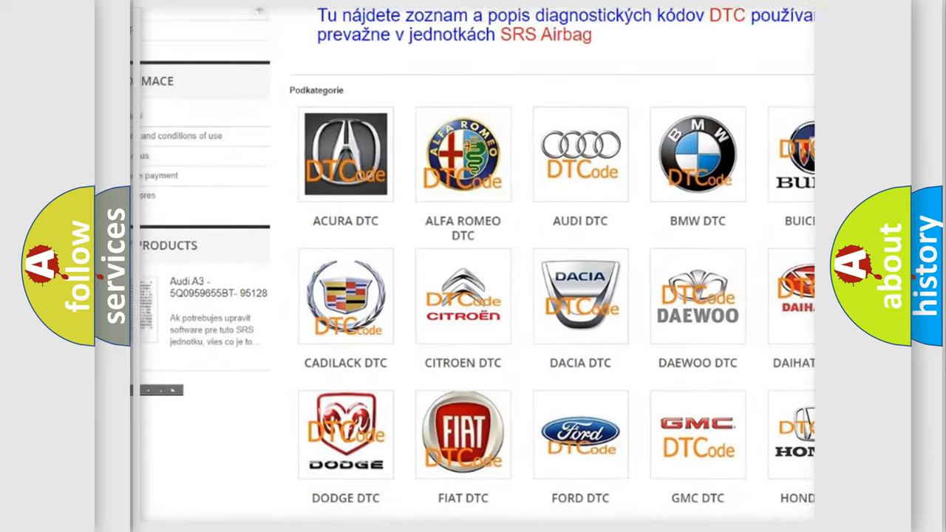
scroll("down", 3)
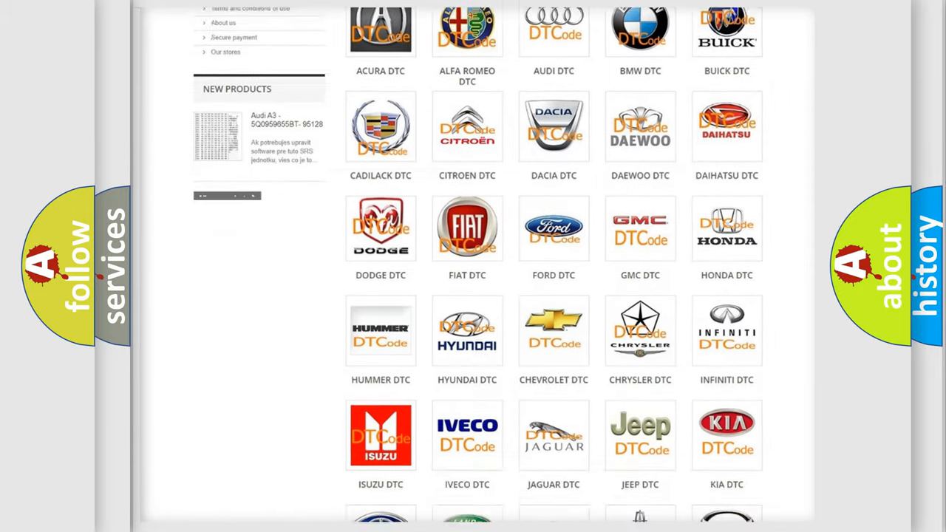
scroll("down", 3)
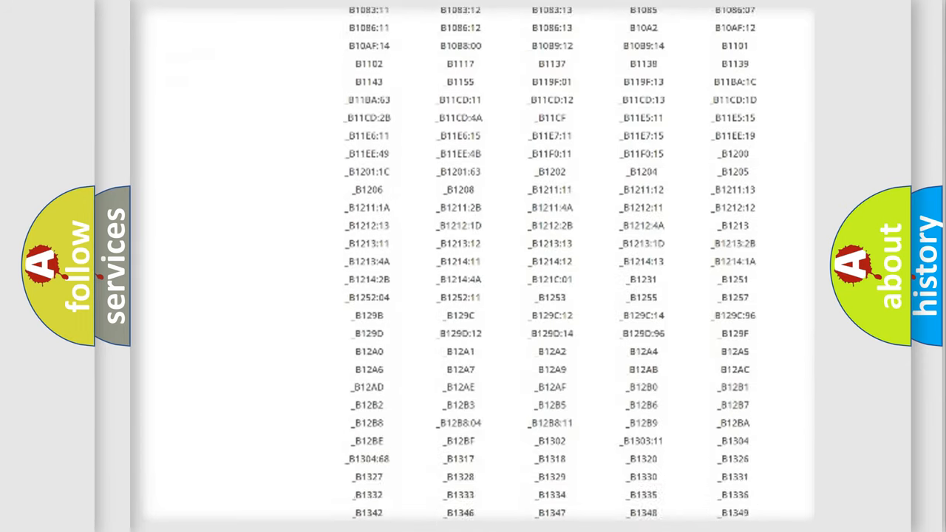
scroll("down", 3)
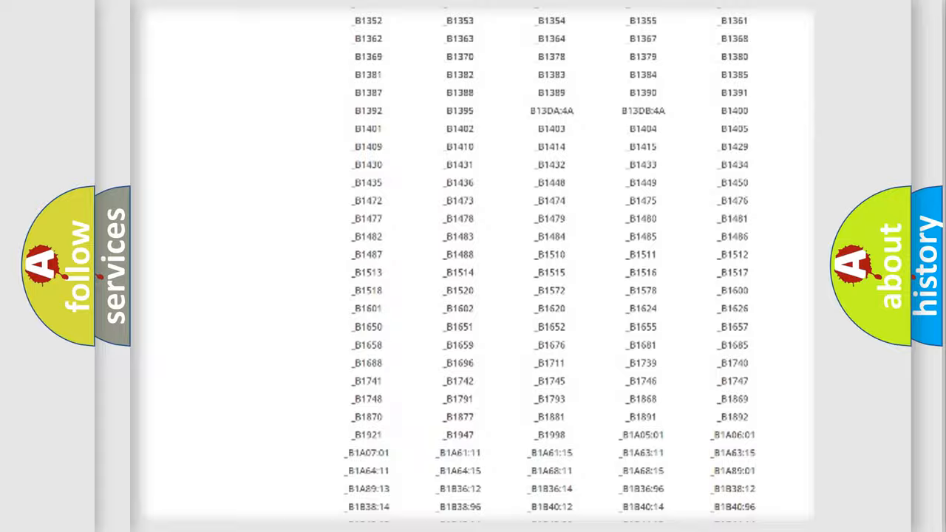